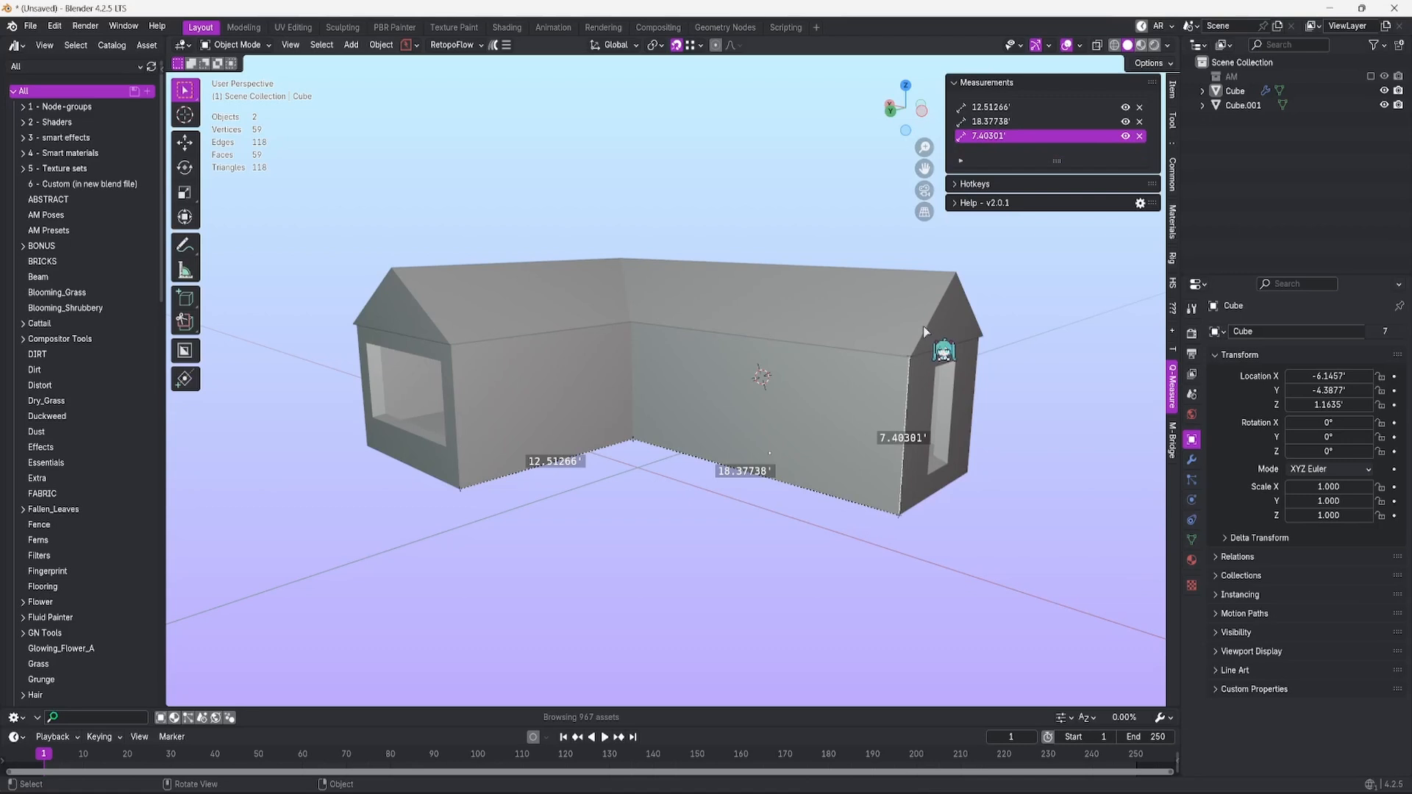
pyautogui.moveTo(971, 399)
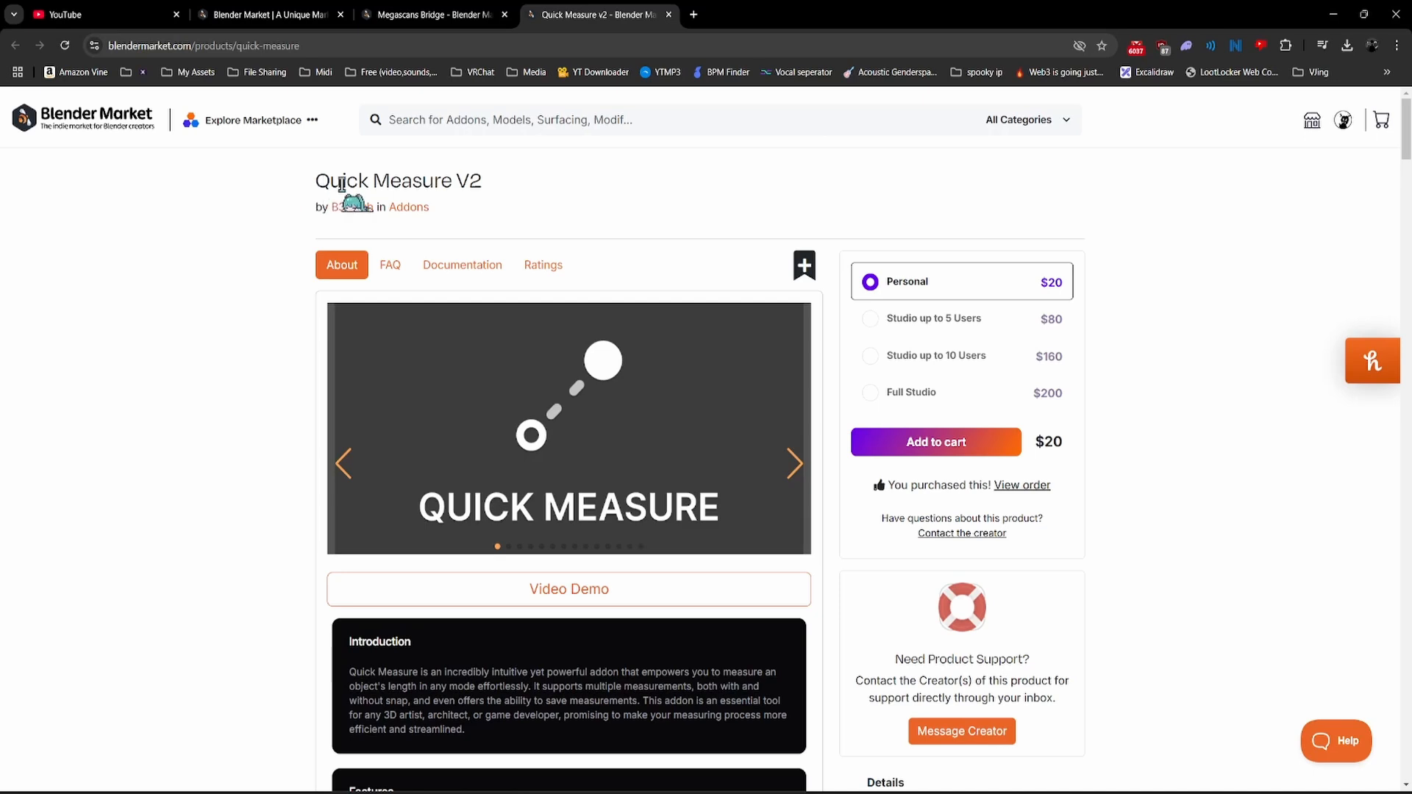
pyautogui.moveTo(1136, 286)
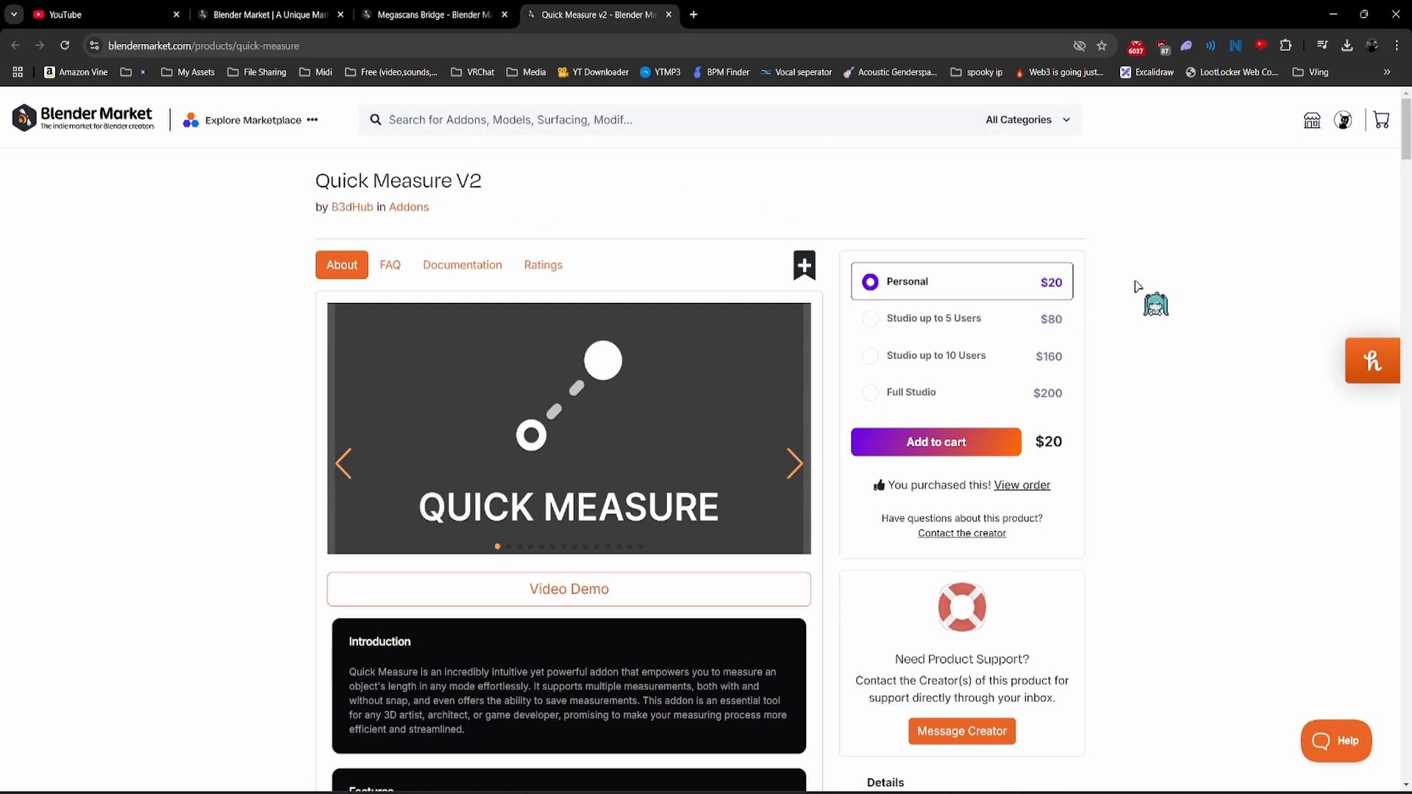
pyautogui.moveTo(1131, 272)
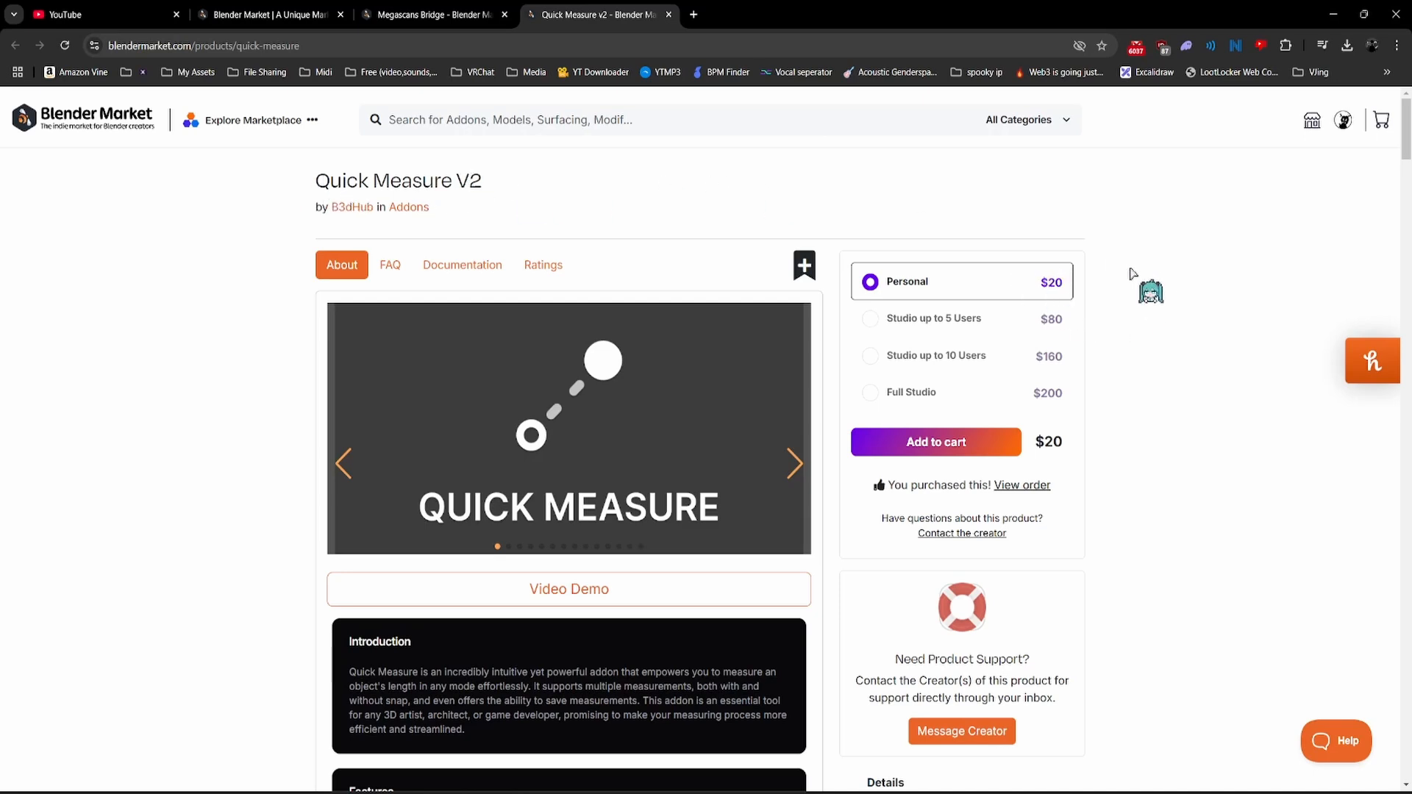
pyautogui.moveTo(1183, 331)
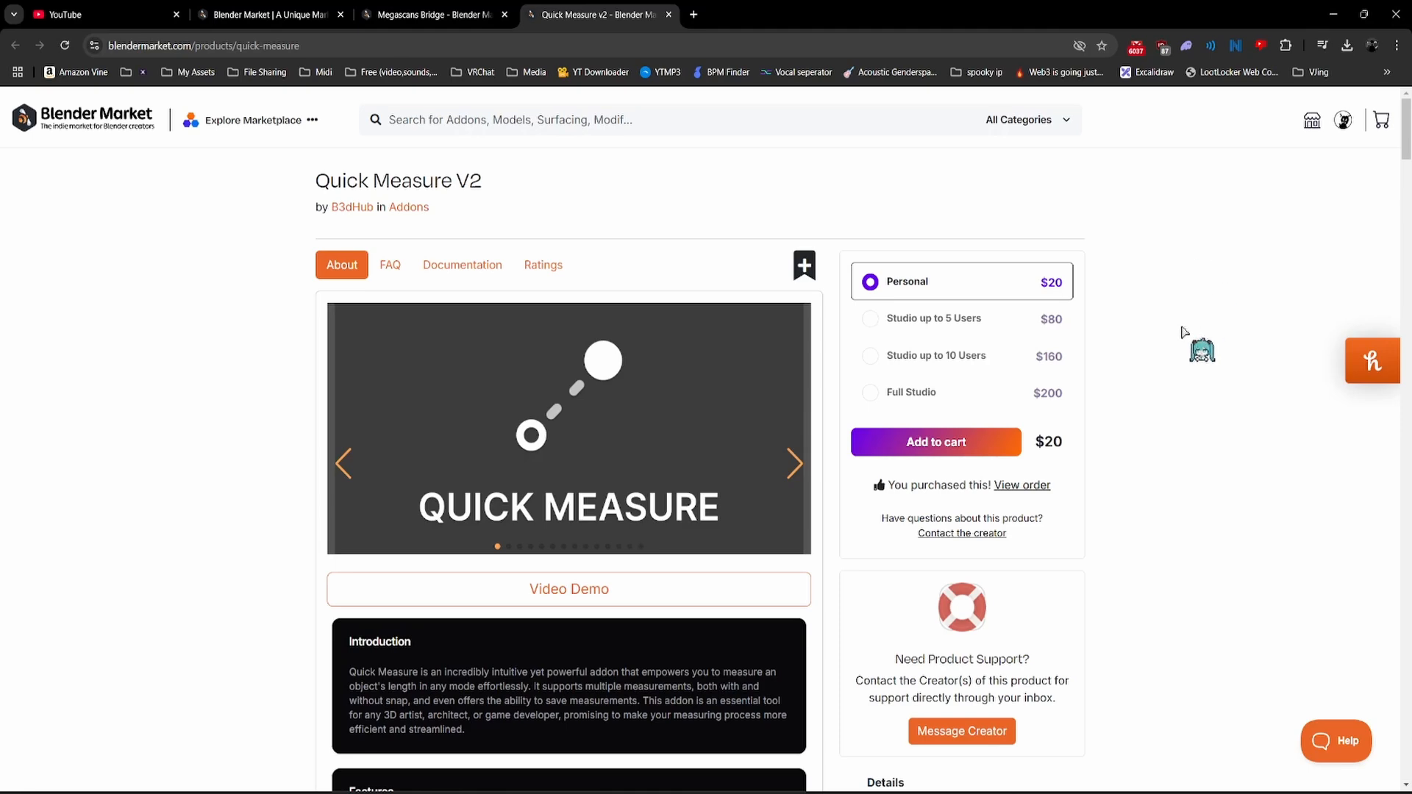
pyautogui.moveTo(1210, 309)
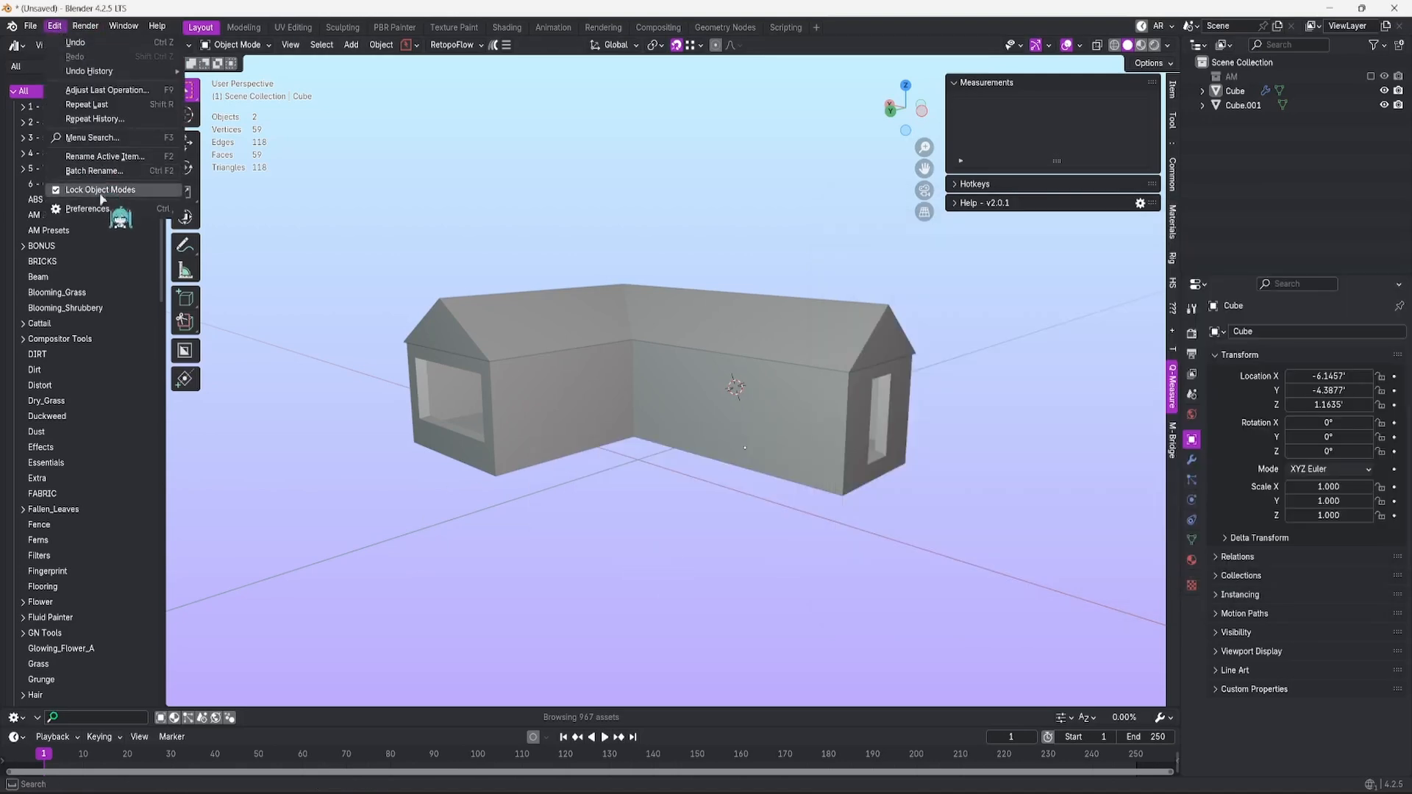
# Install quick_measure_v2.0.1_g.zip as an add-on via Preferences > Add-ons > Install from Disk.
pyautogui.click(81, 208)
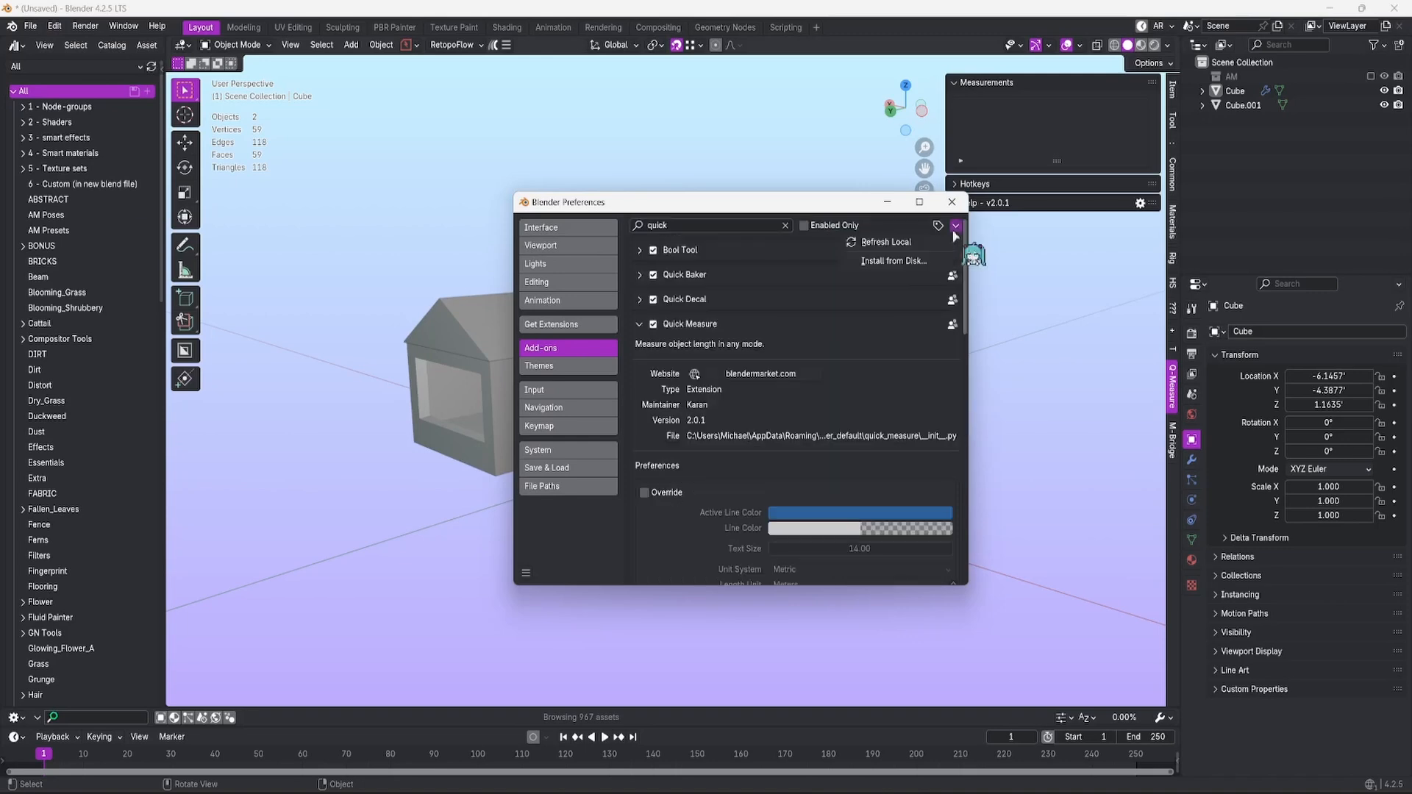
pyautogui.moveTo(904, 265)
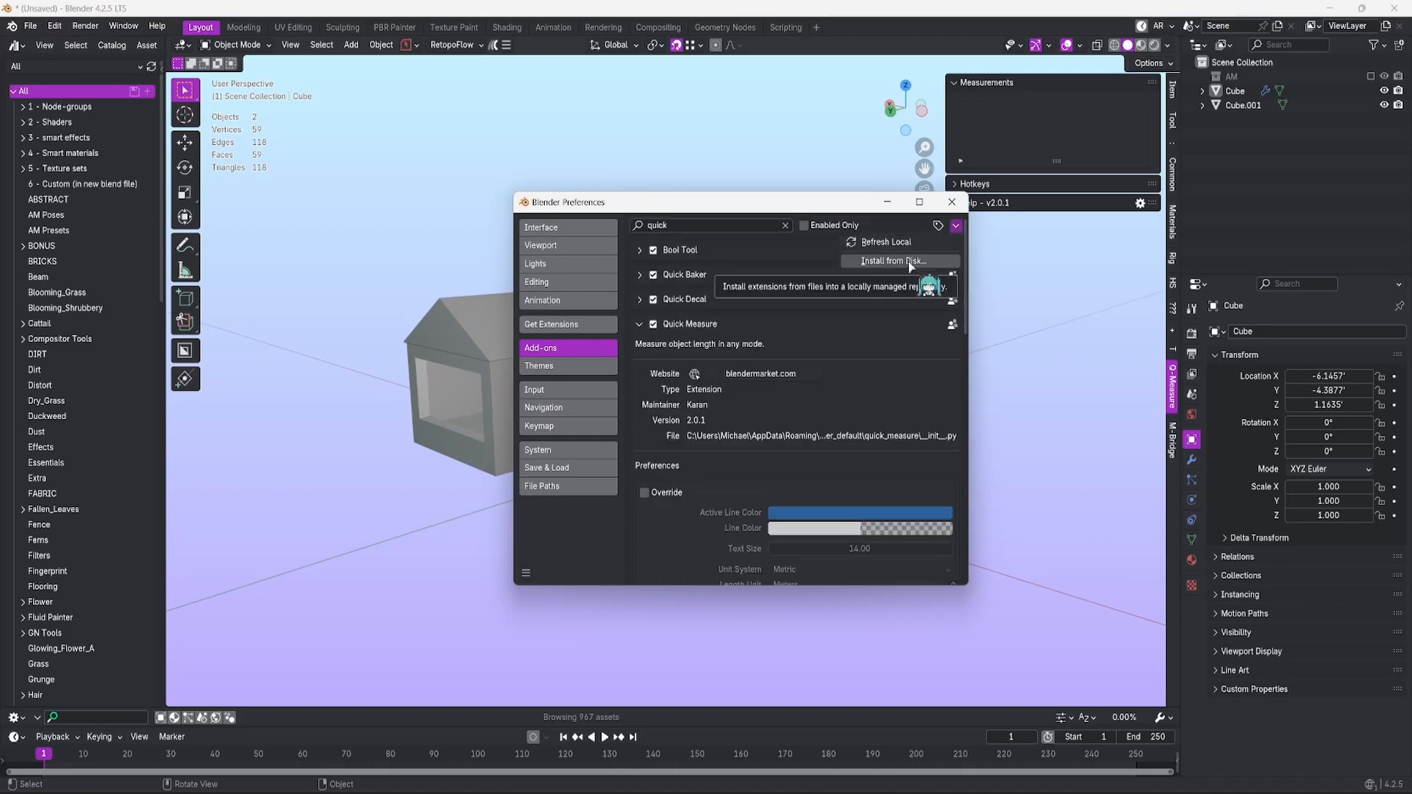
pyautogui.click(891, 261)
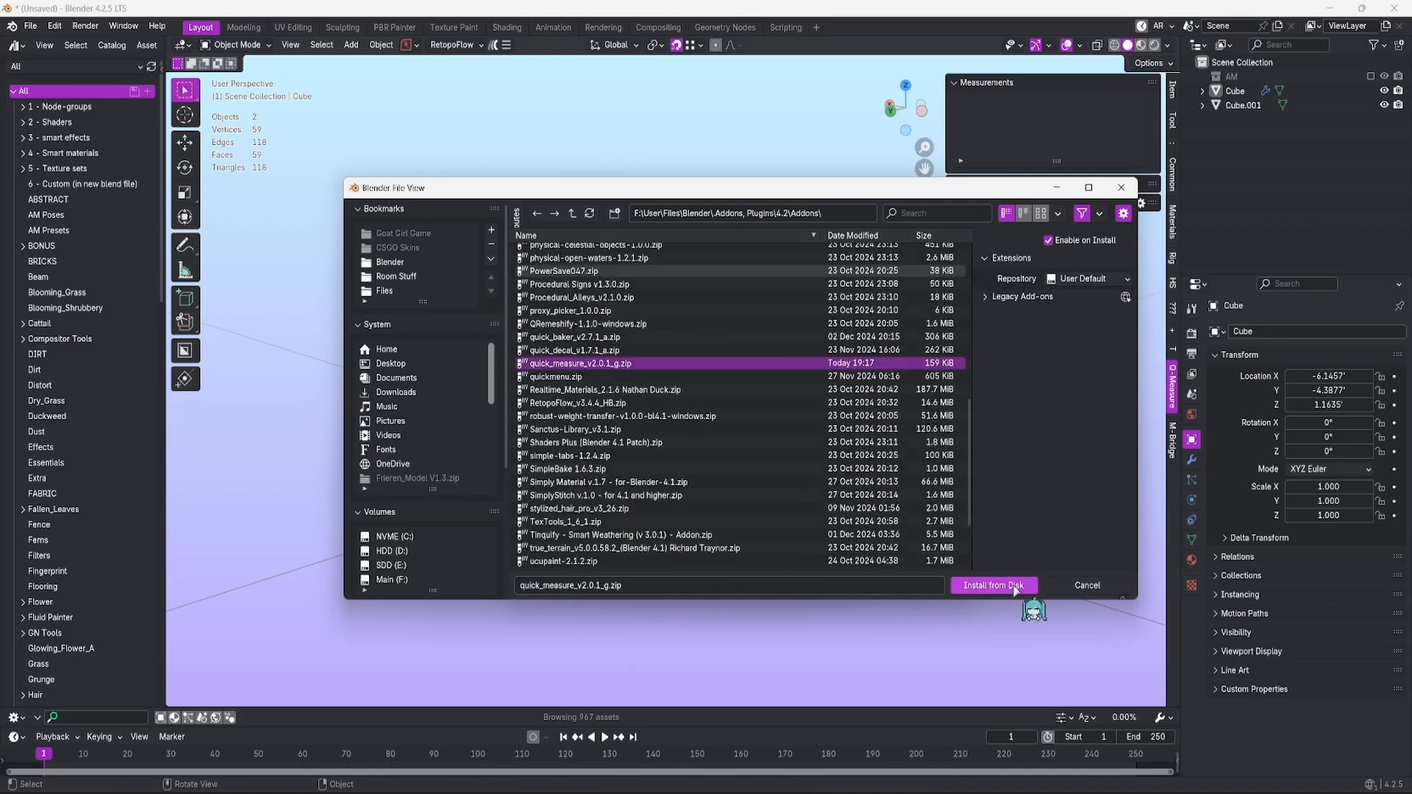
pyautogui.click(994, 586)
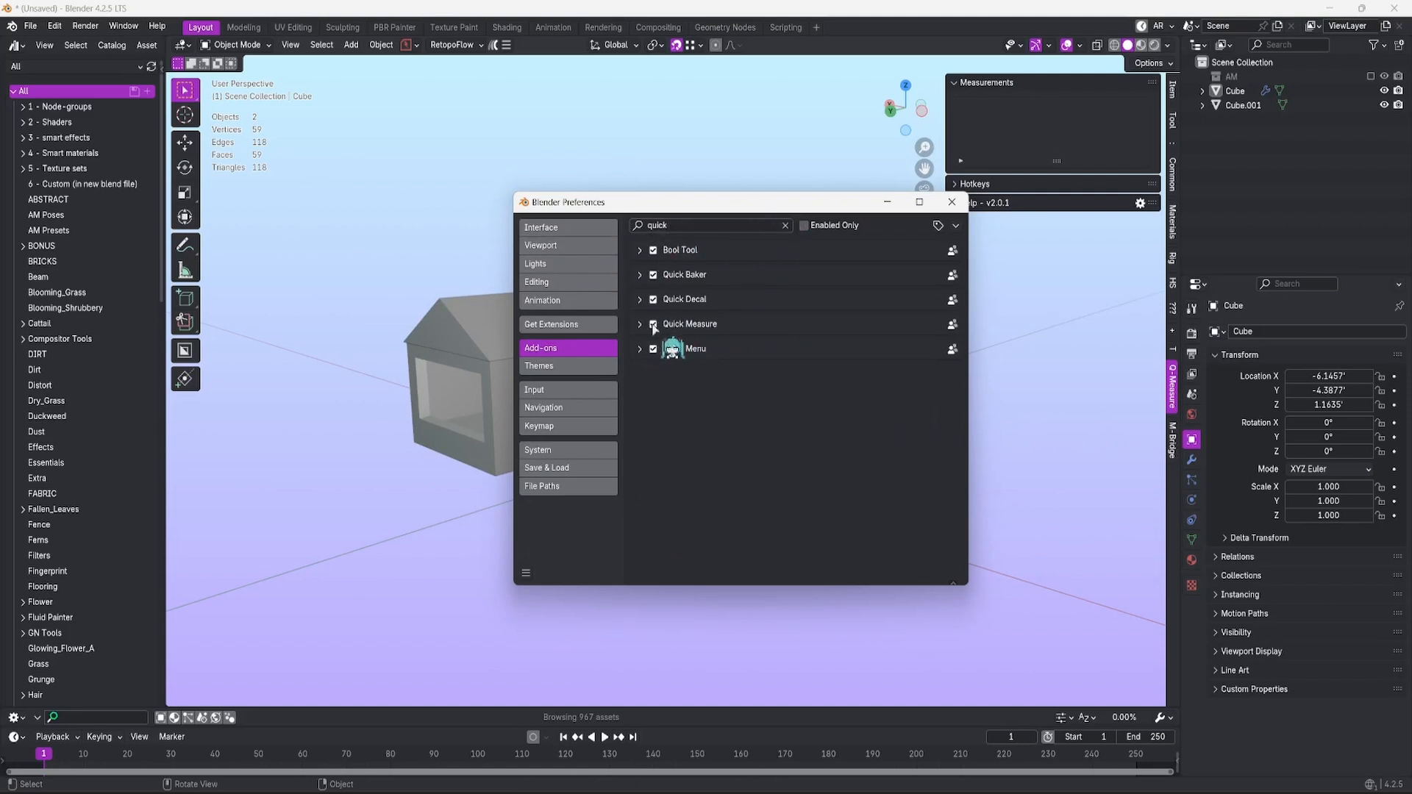
# Review Quick Measure's settings and View 3D, Object Mode and Edit Mode keymaps, then close Preferences.
pyautogui.click(640, 323)
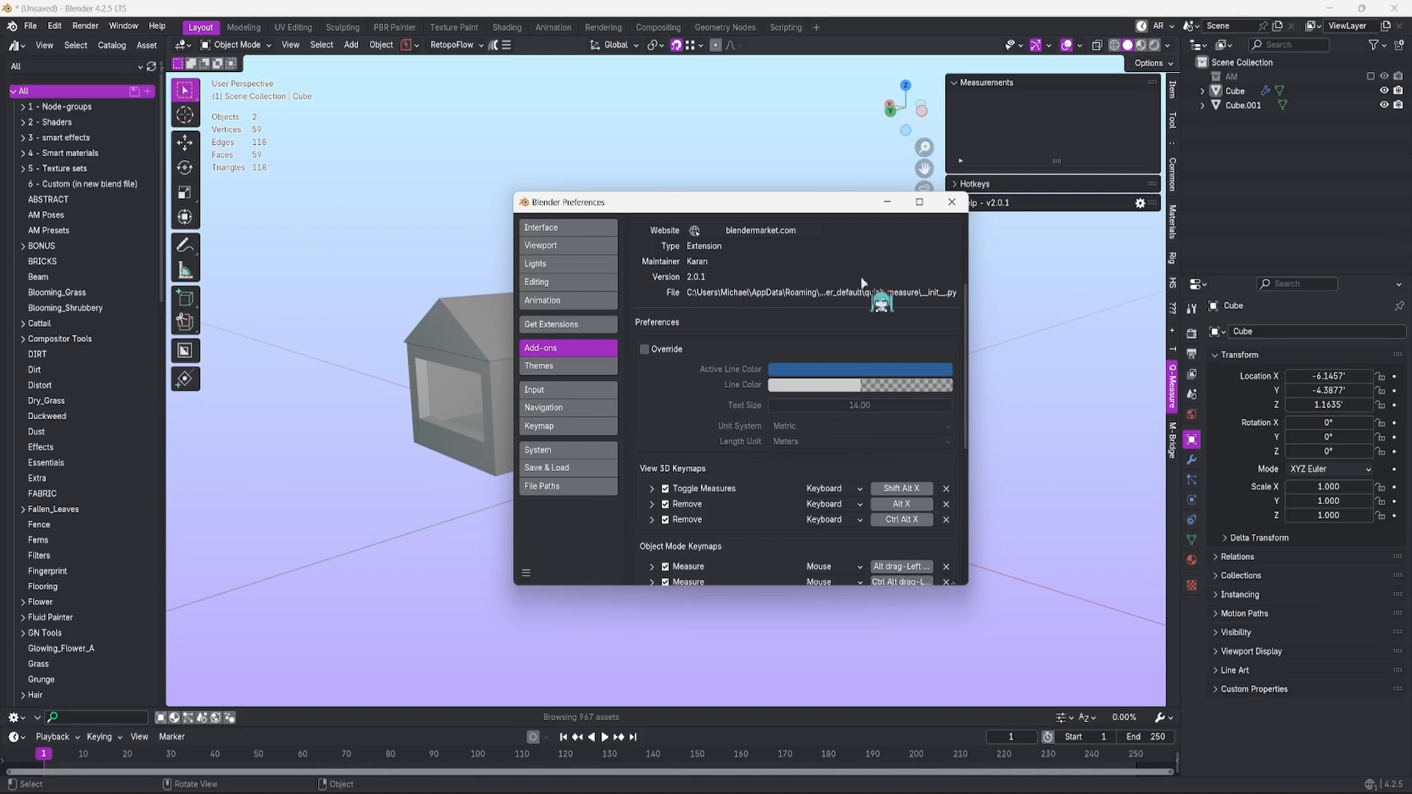
pyautogui.scroll(-3)
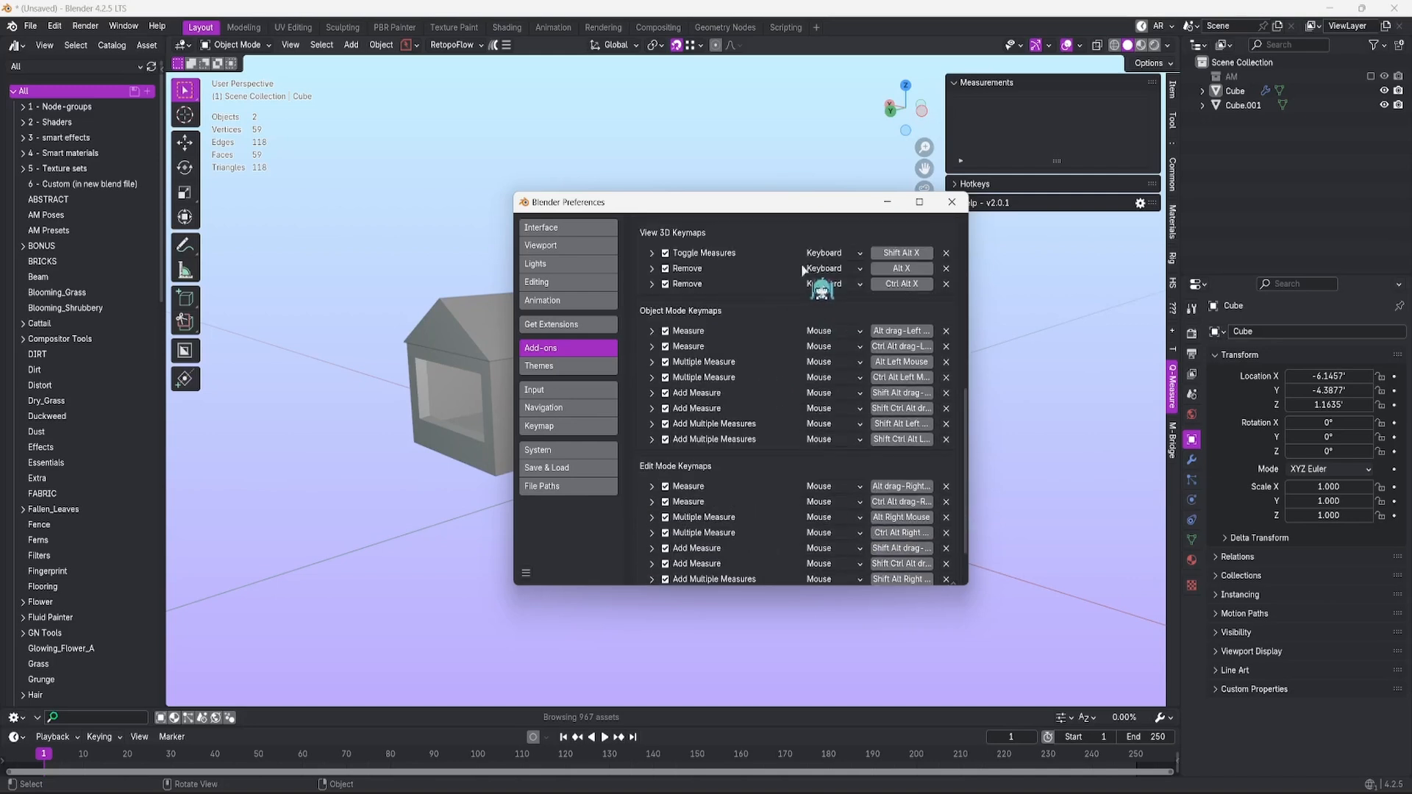
pyautogui.scroll(-3)
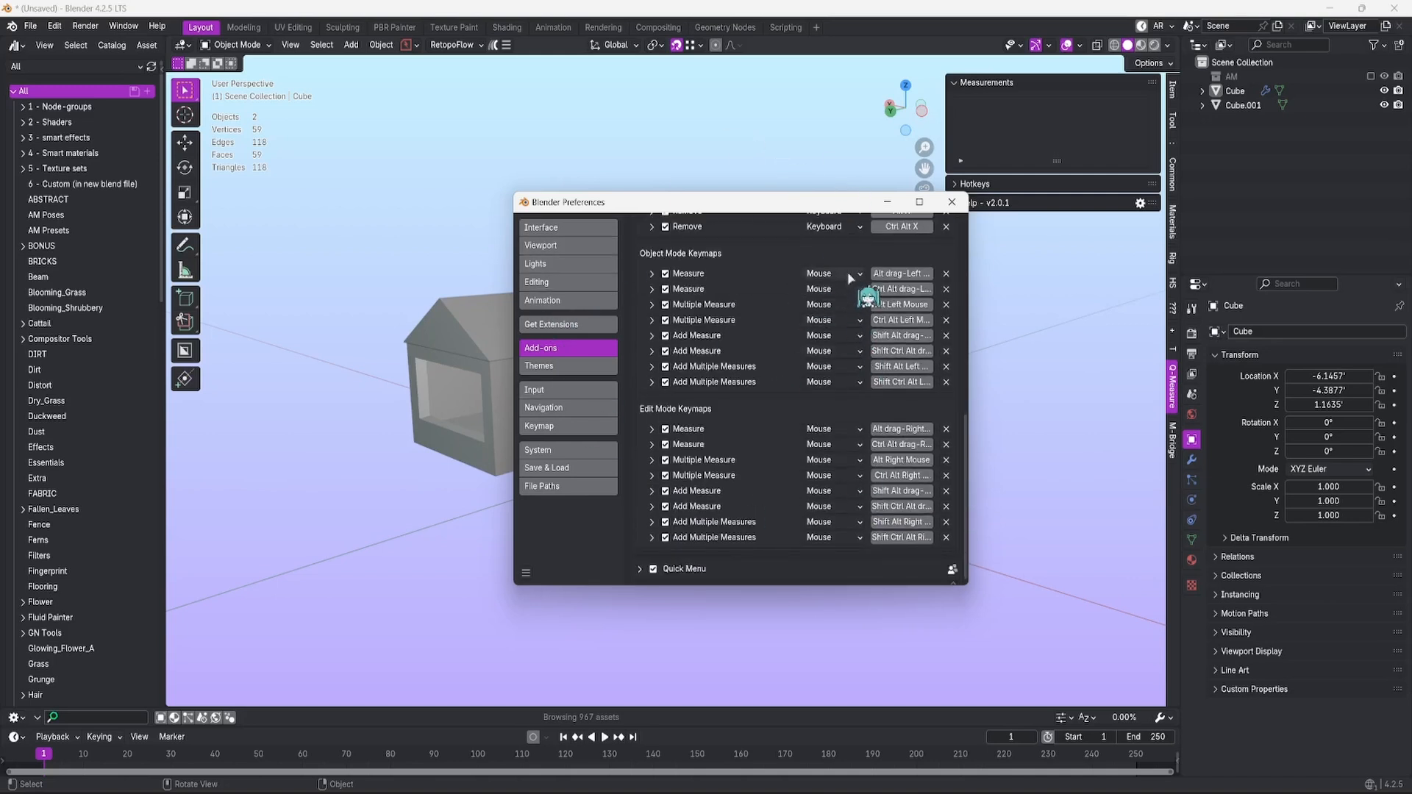
pyautogui.click(951, 202)
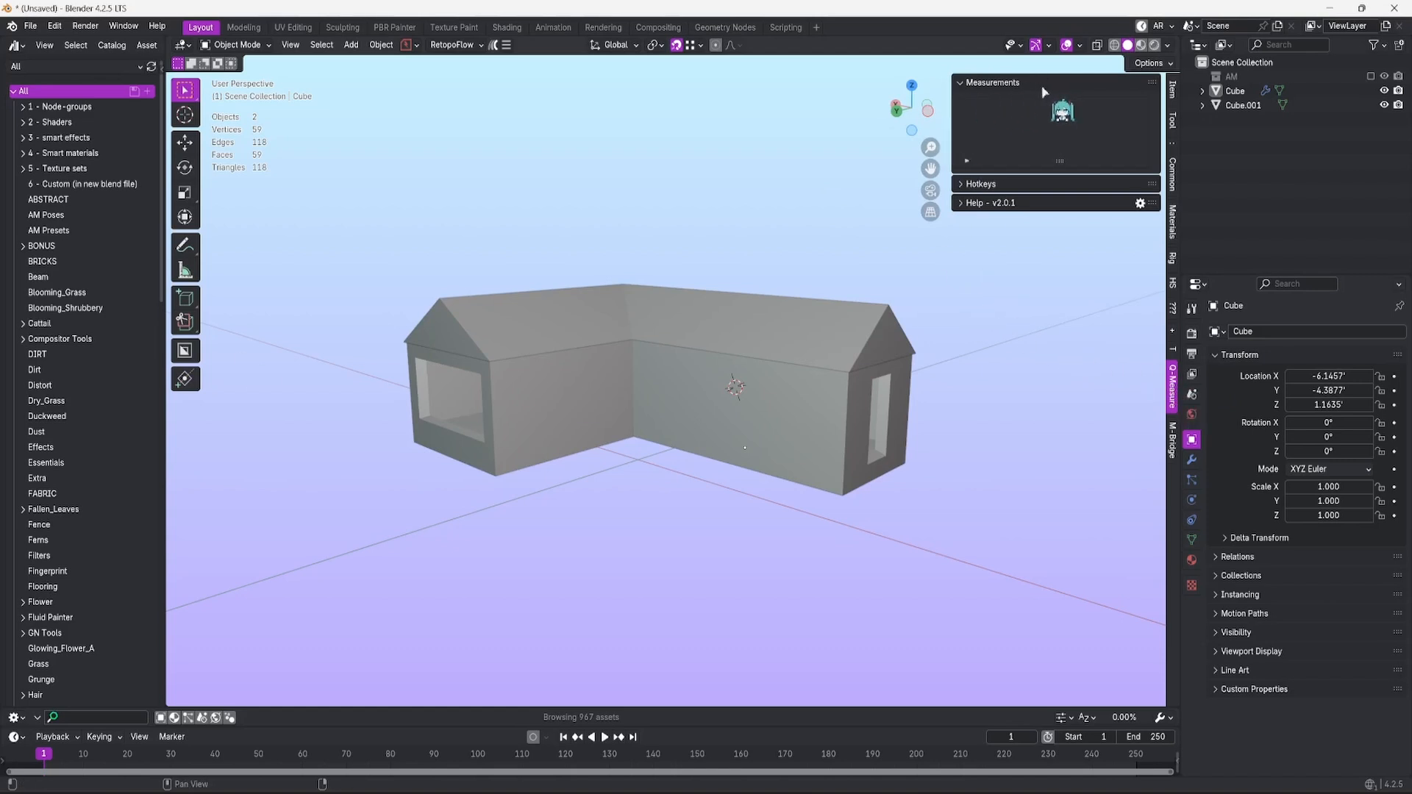
# Expand the Hotkeys panel in the Q-Measure sidebar and orbit around the house.
pyautogui.click(963, 184)
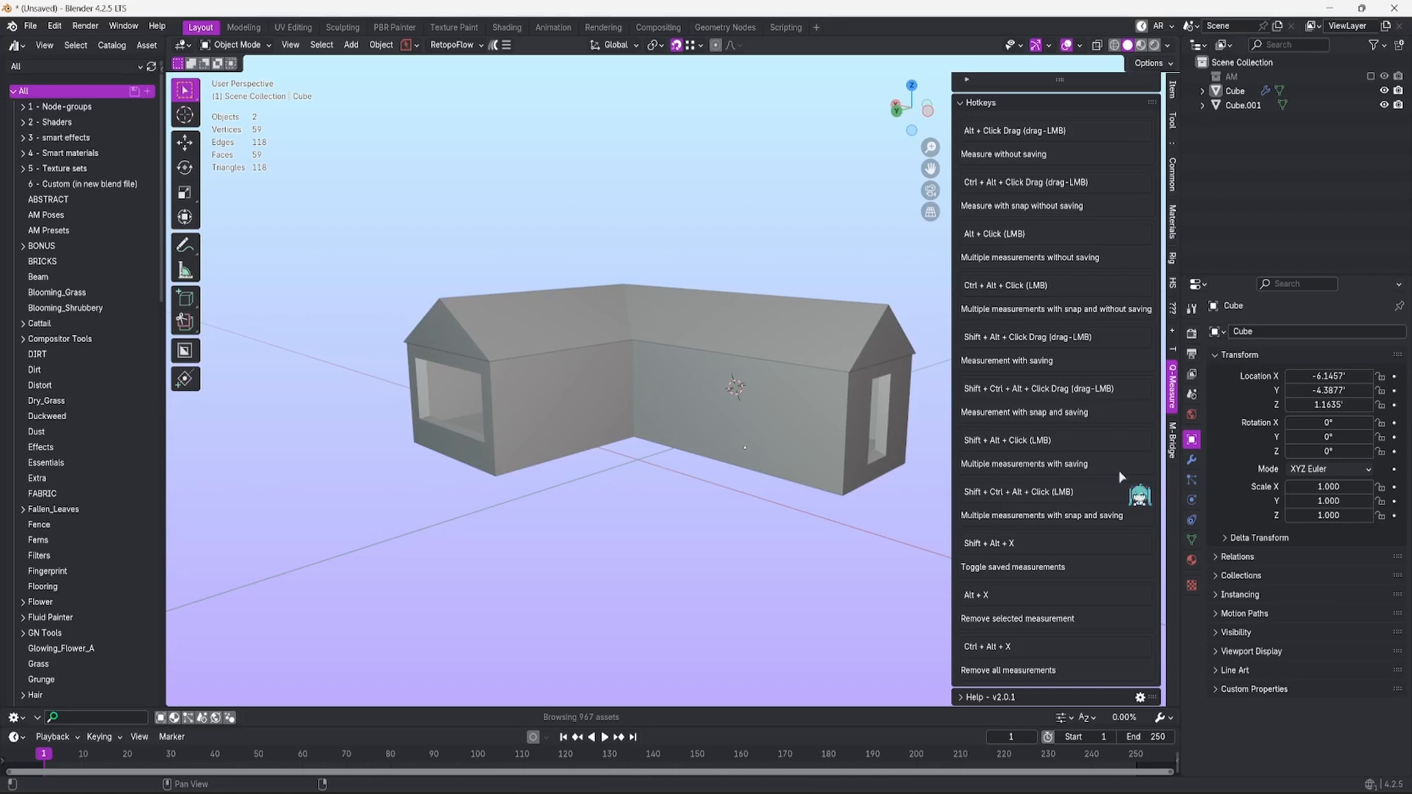
pyautogui.moveTo(1071, 389)
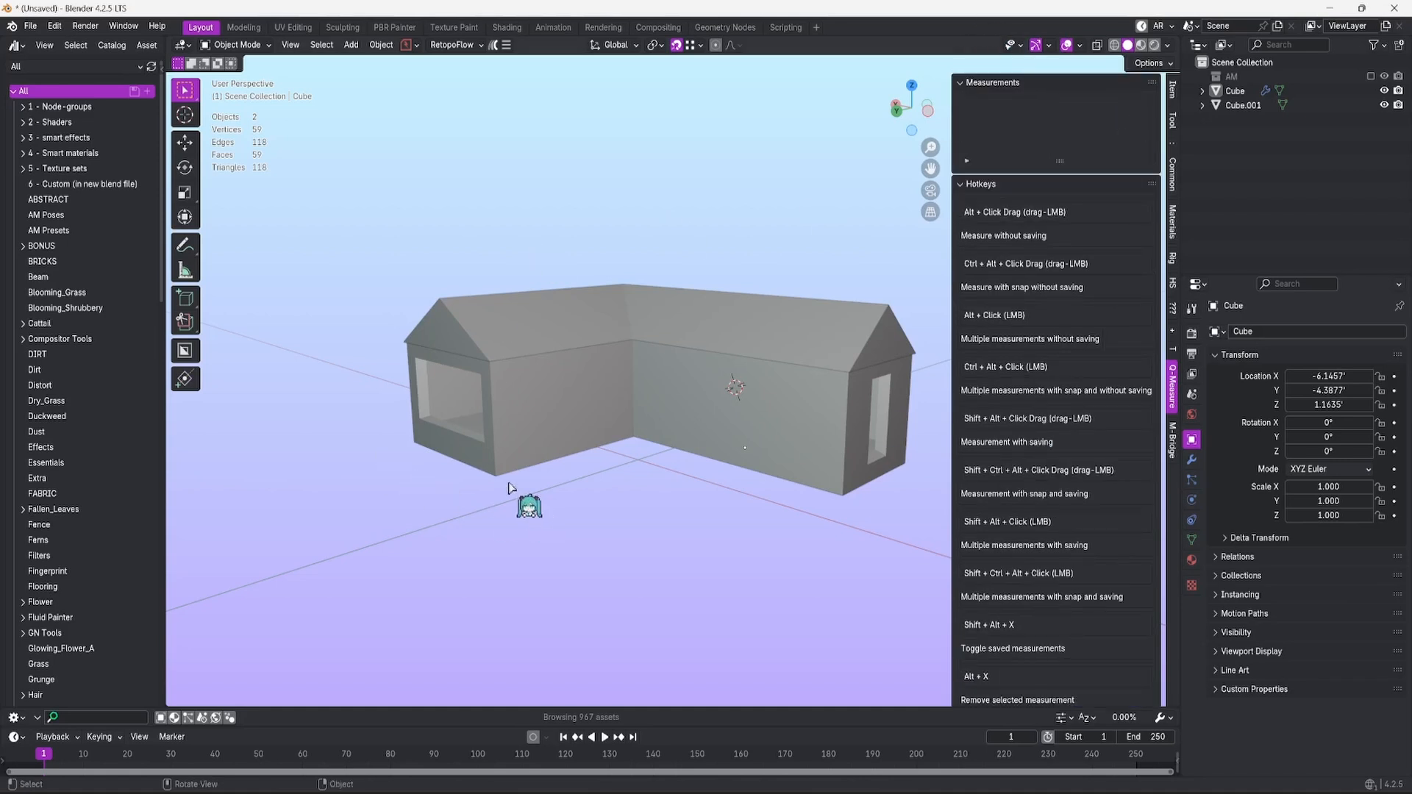
pyautogui.moveTo(528, 505); pyautogui.dragTo(897, 416)
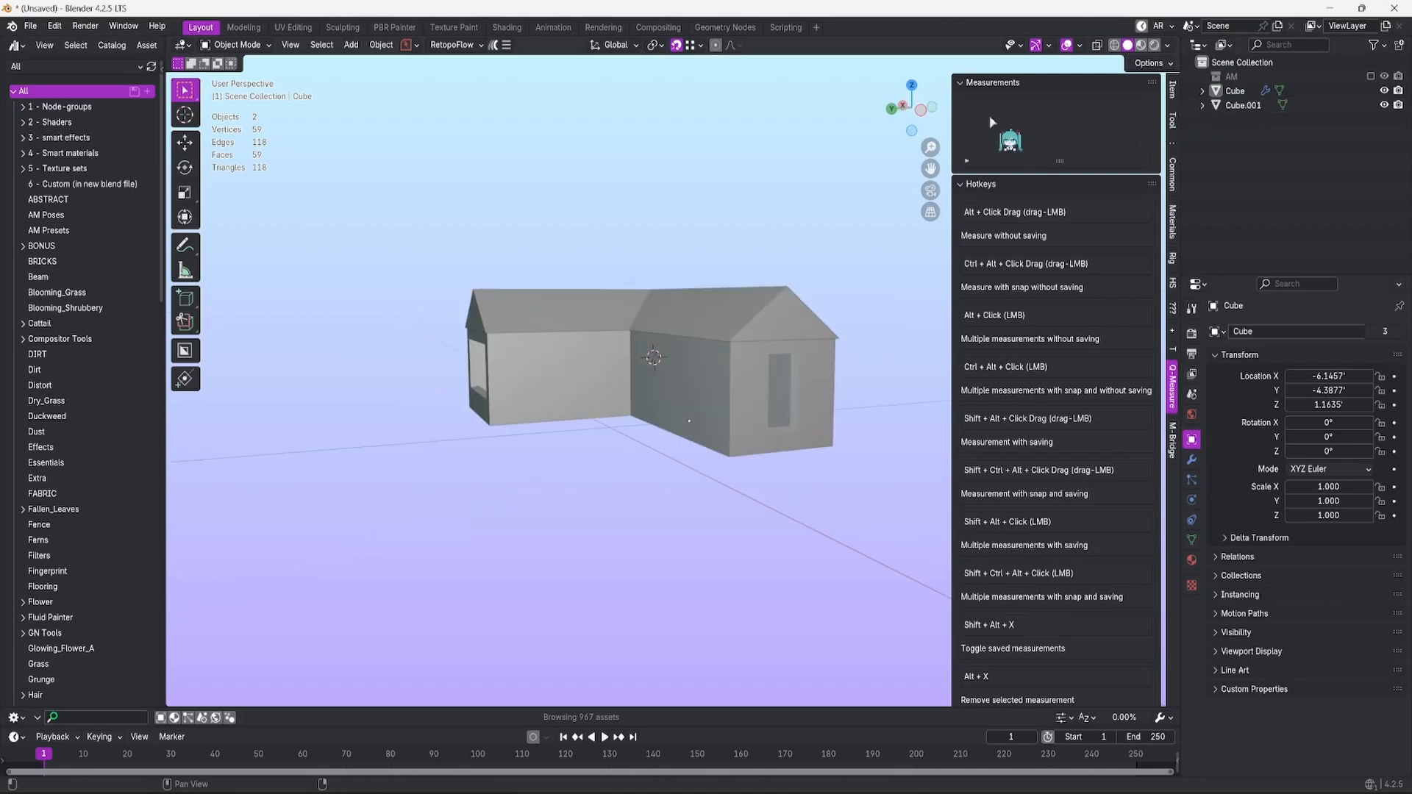
pyautogui.moveTo(921, 116)
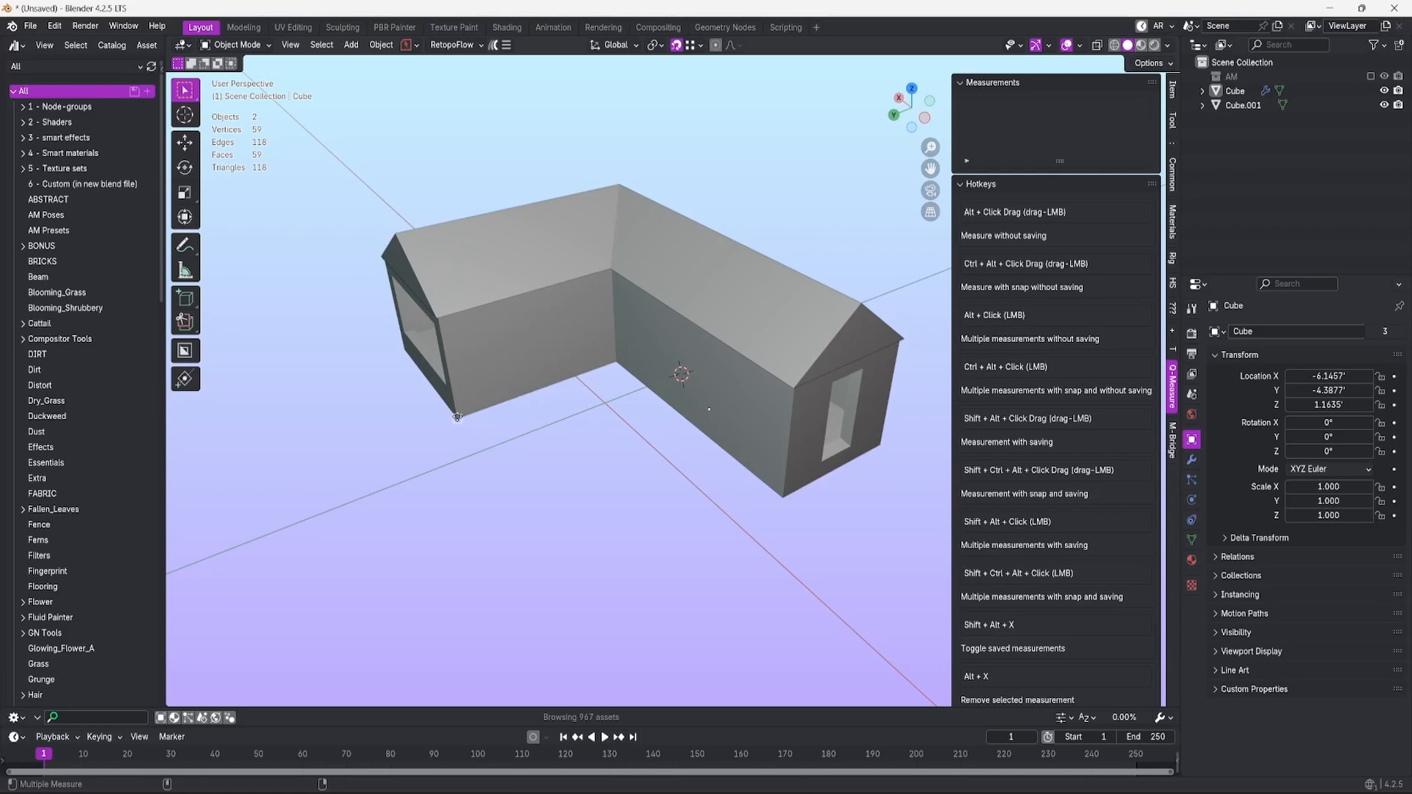
# Take temporary Alt+click measurements along the house walls from a higher viewpoint.
pyautogui.moveTo(457, 416); pyautogui.dragTo(781, 500)
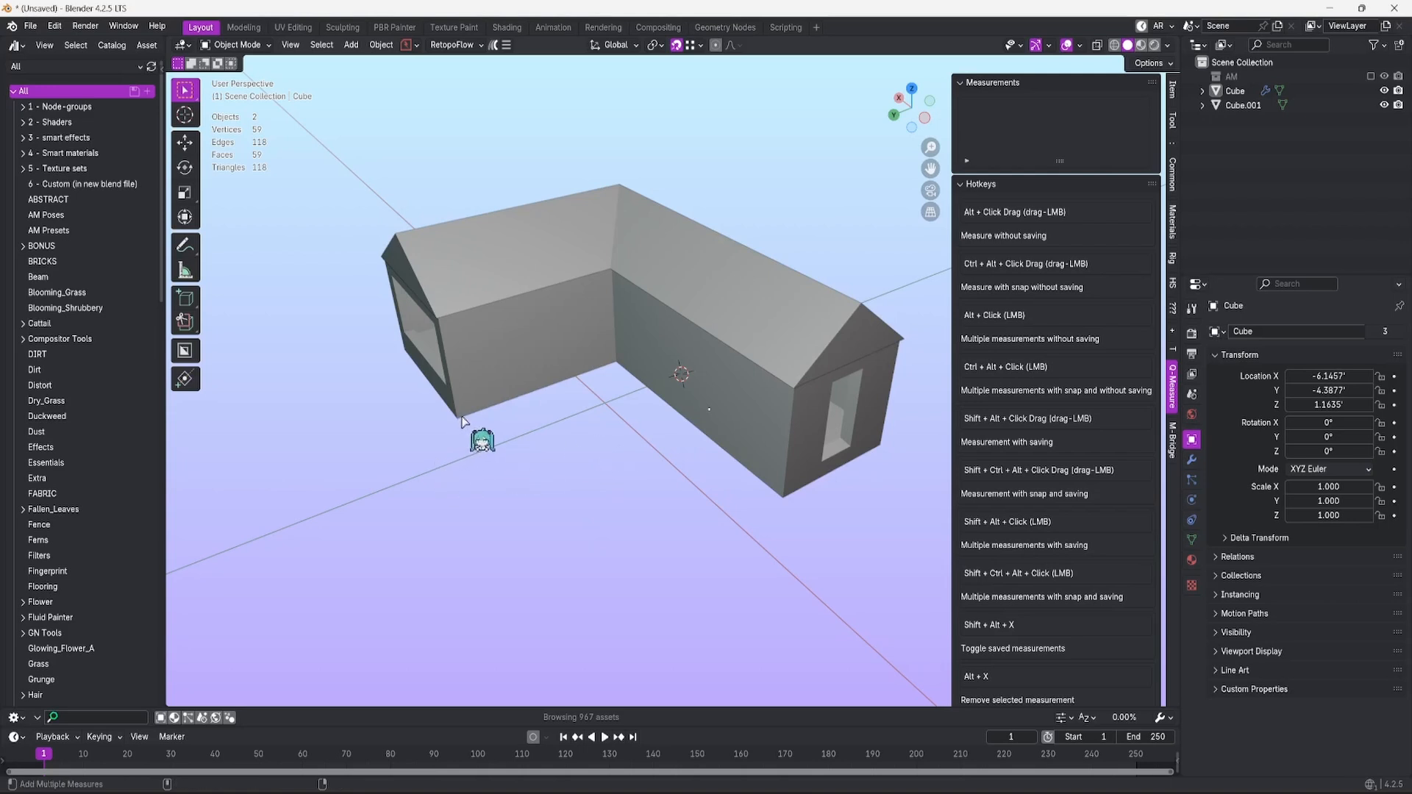
# Save a chain of four Shift+Alt+click measurements along the house base and walls.
pyautogui.moveTo(462, 414); pyautogui.dragTo(783, 494)
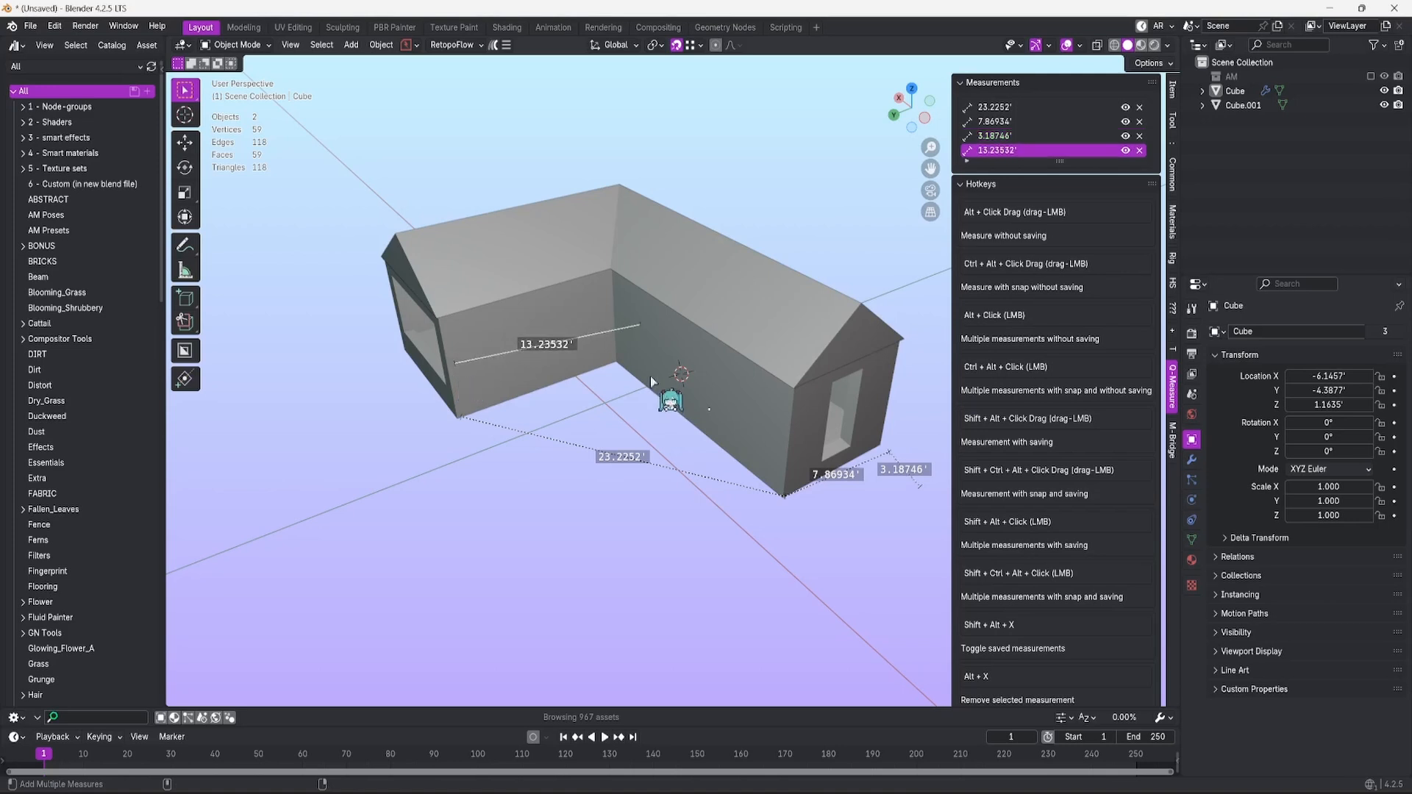
pyautogui.moveTo(454, 425)
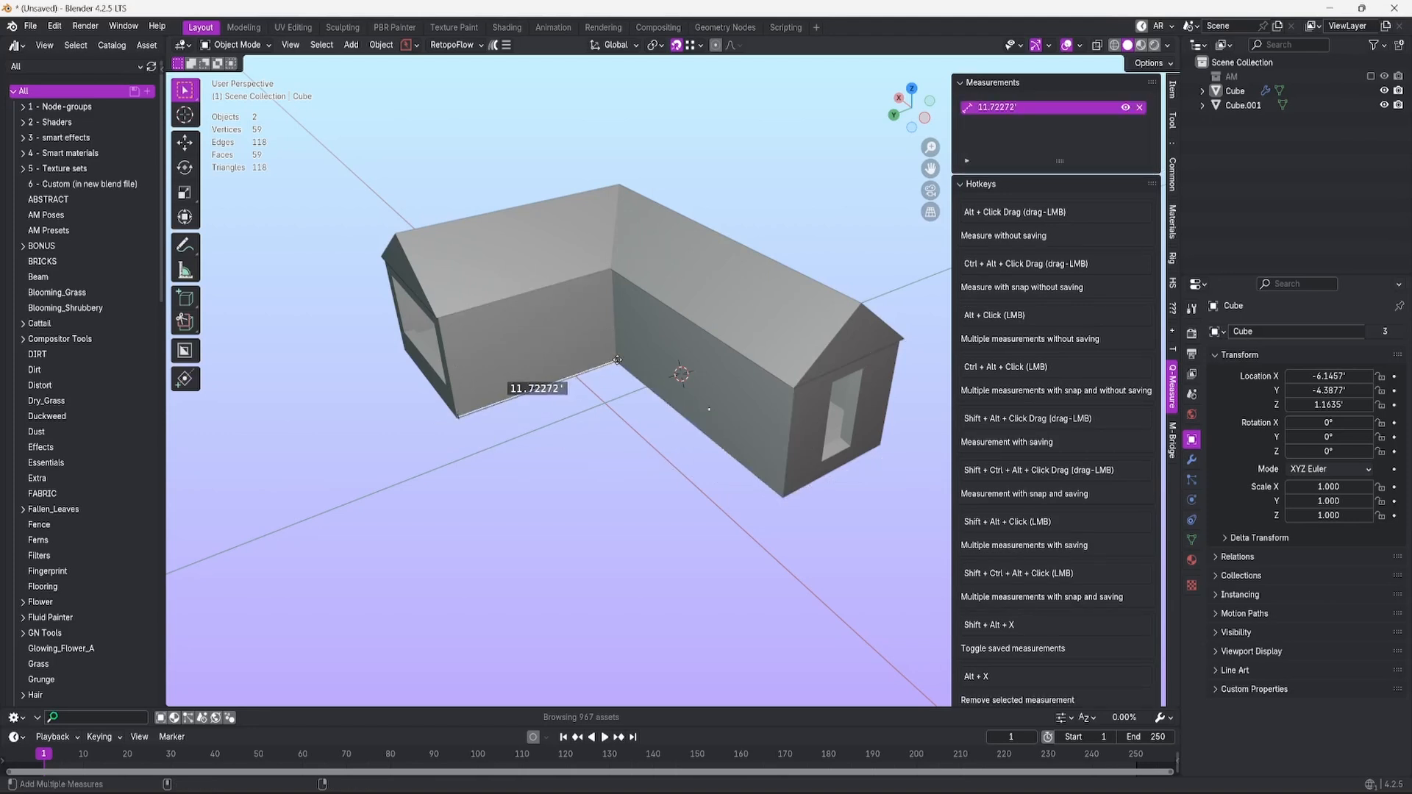
# Save two distances along the inner wall edges and the 173° angle between them.
pyautogui.moveTo(637, 366); pyautogui.dragTo(765, 462)
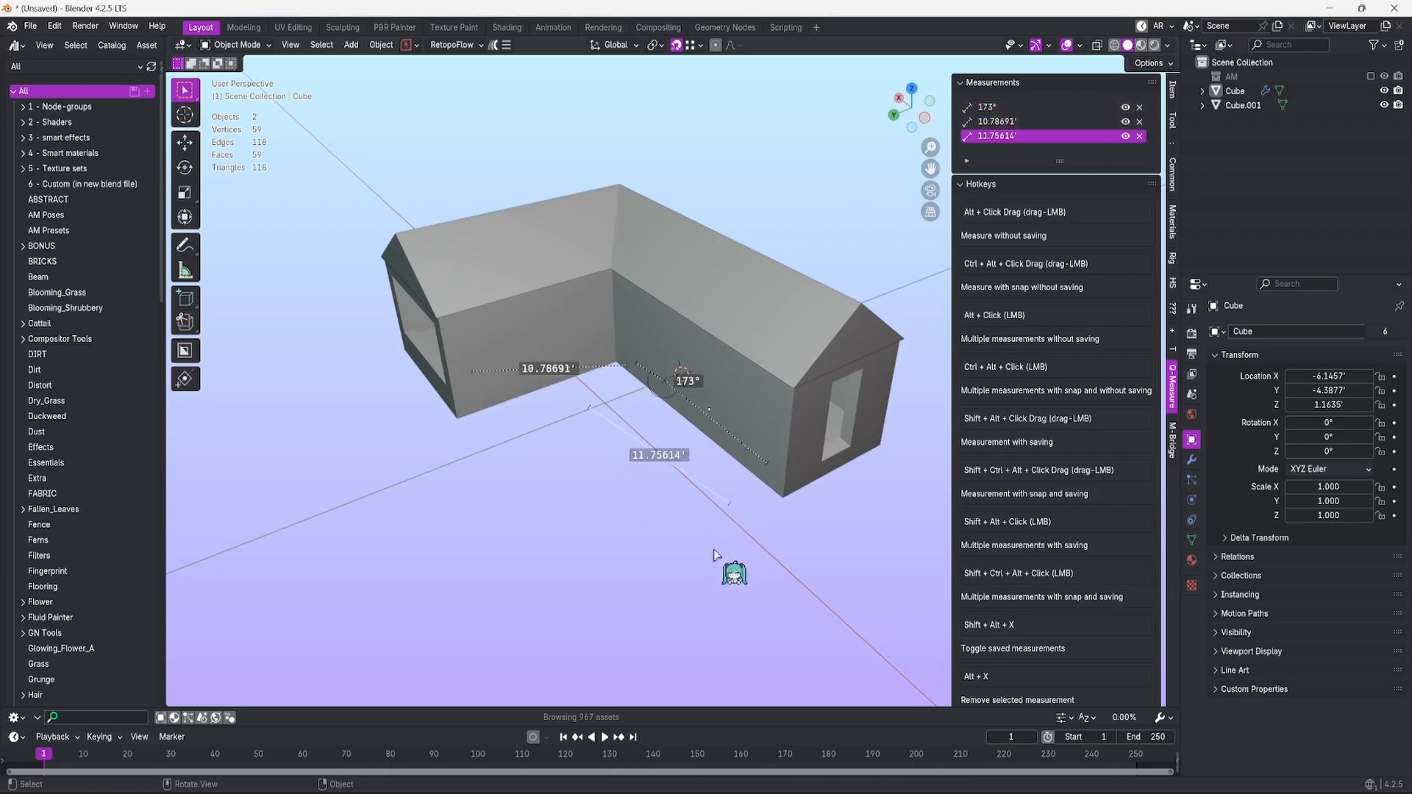
pyautogui.moveTo(884, 306)
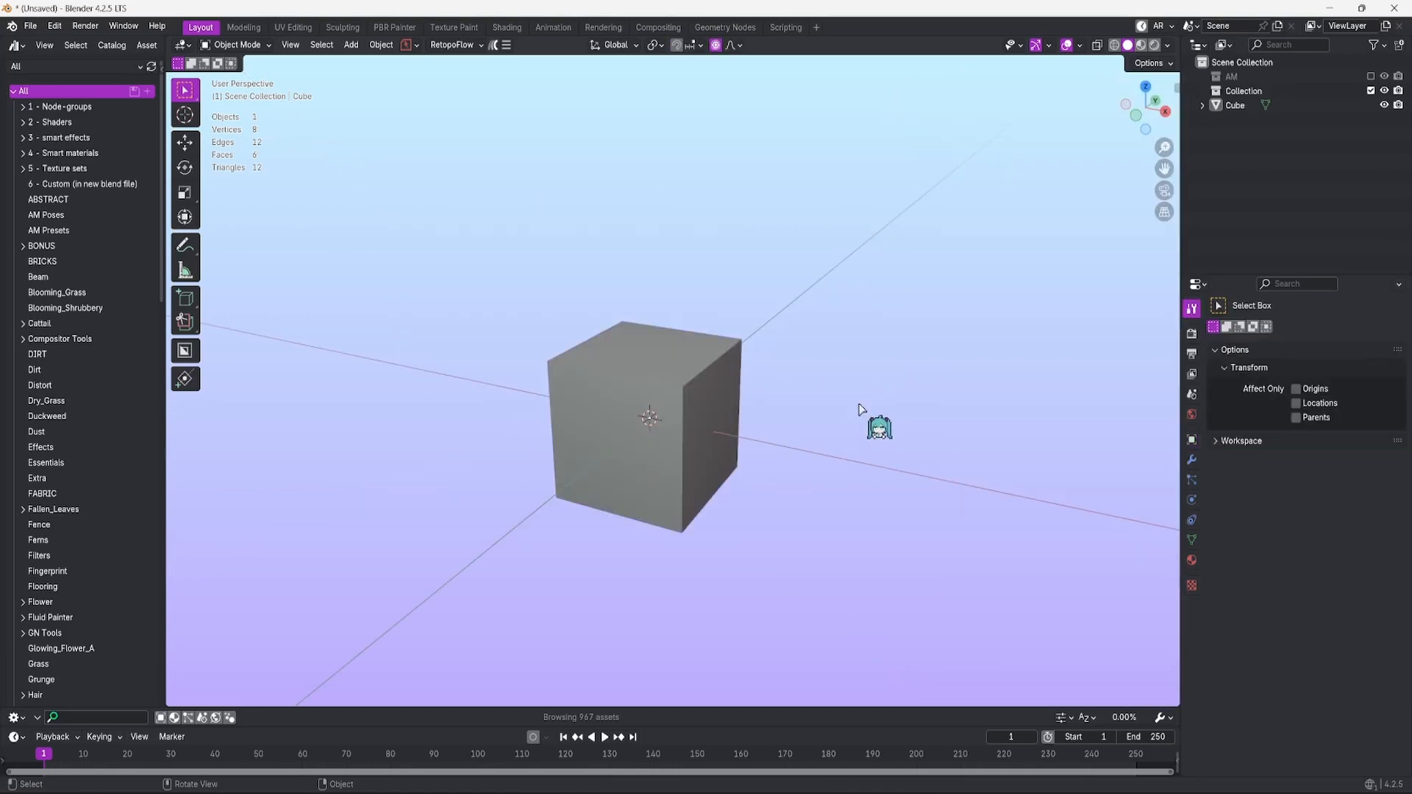
# Switch the default cube into Edit Mode.
pyautogui.press('Tab')
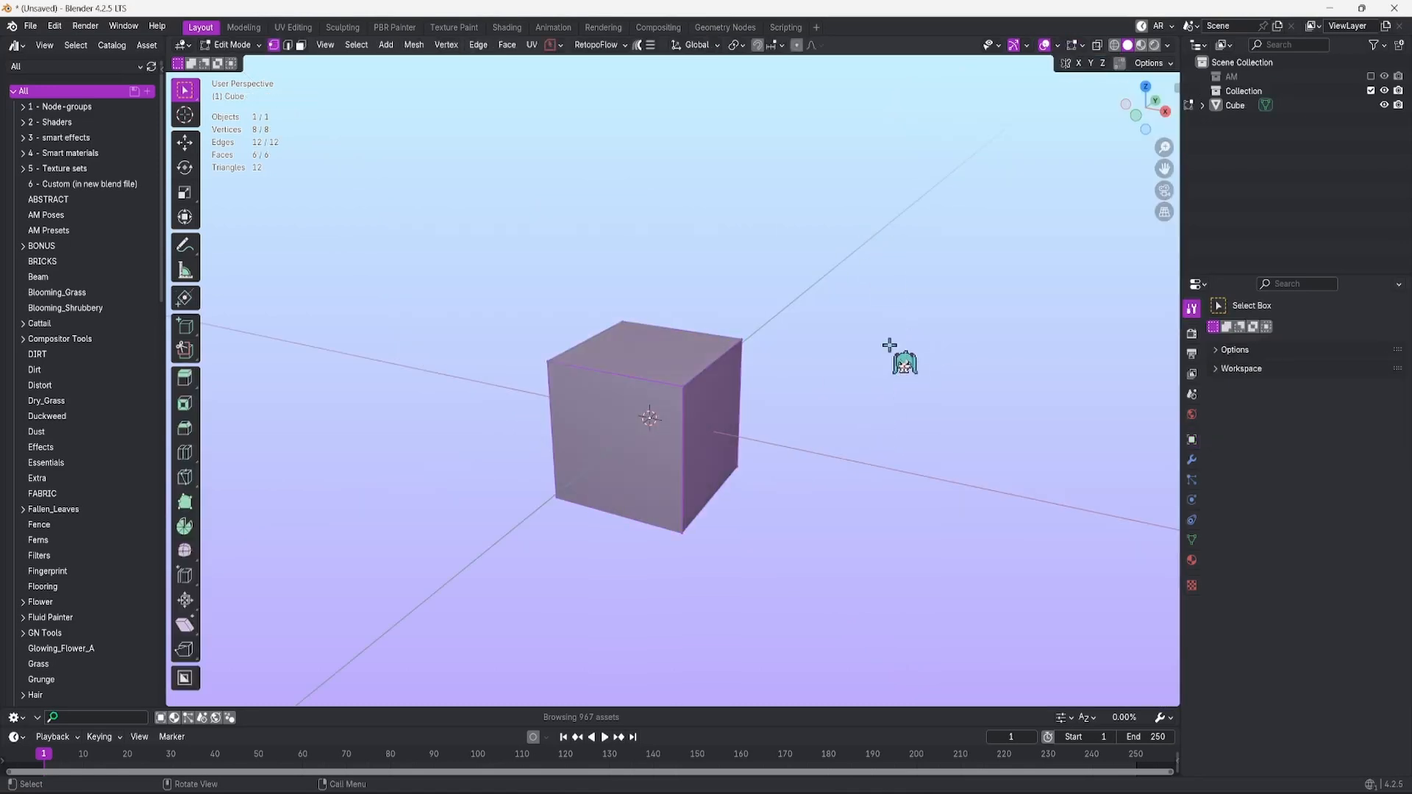
pyautogui.moveTo(844, 435)
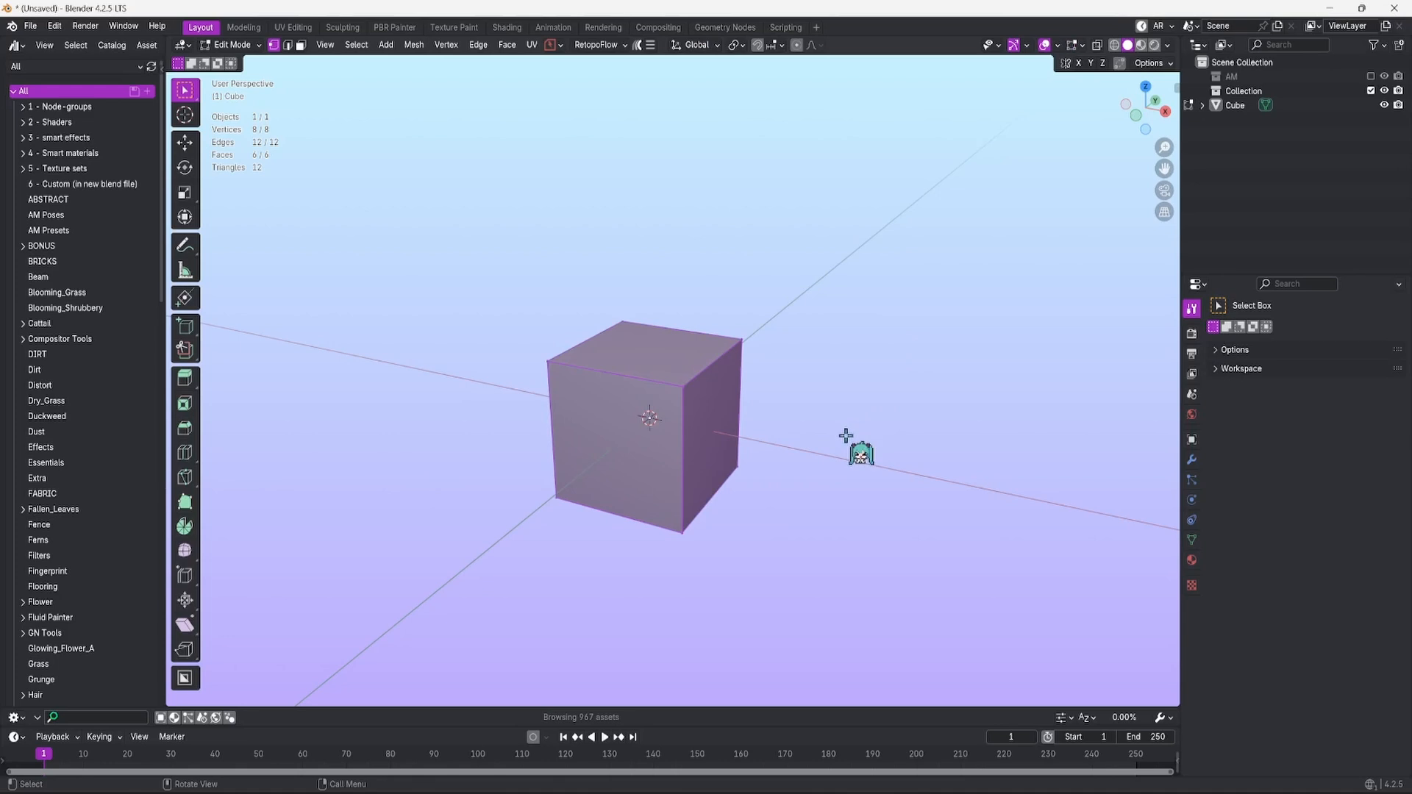
pyautogui.moveTo(799, 245)
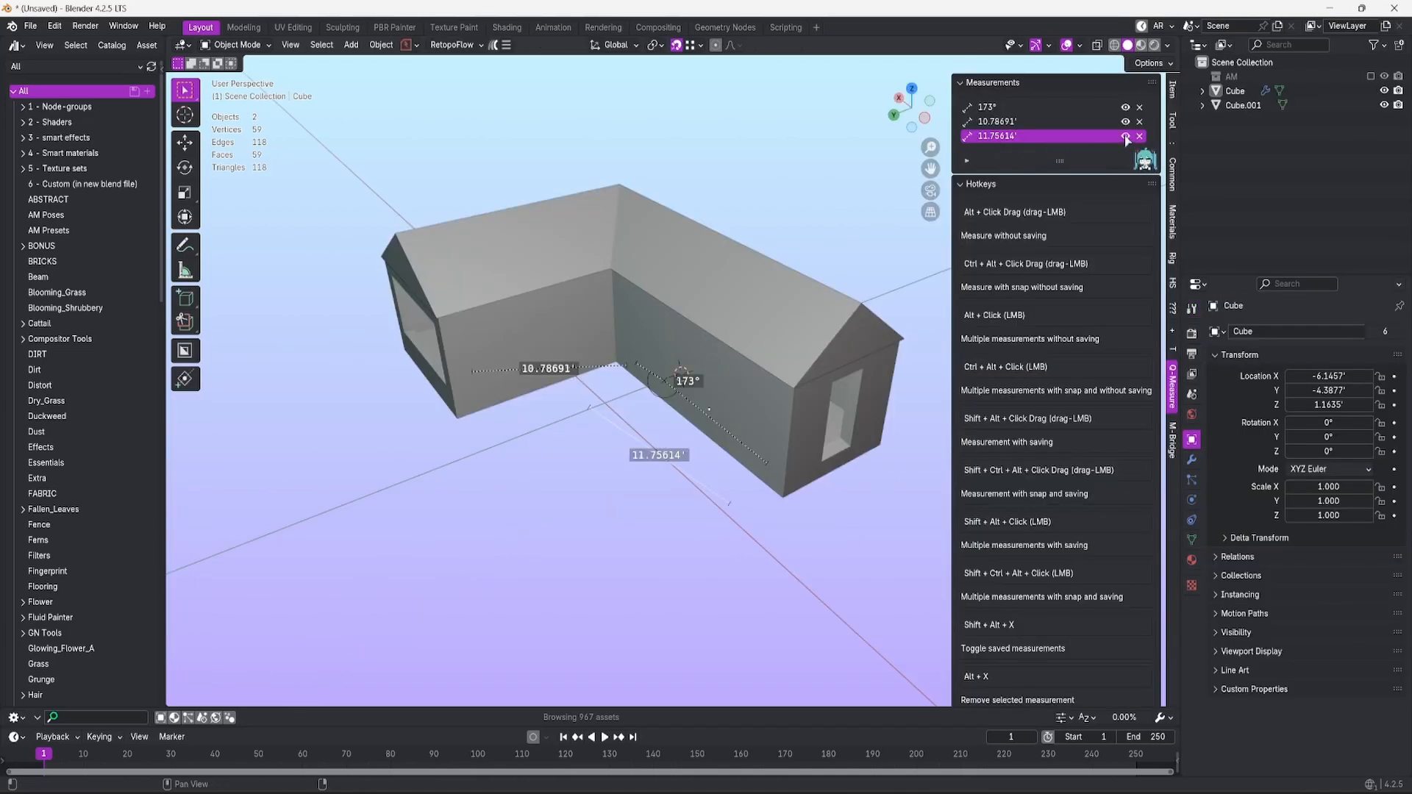
# Adjust the Measurements panel entries and save a 90° angle where the two walls meet.
pyautogui.click(1123, 136)
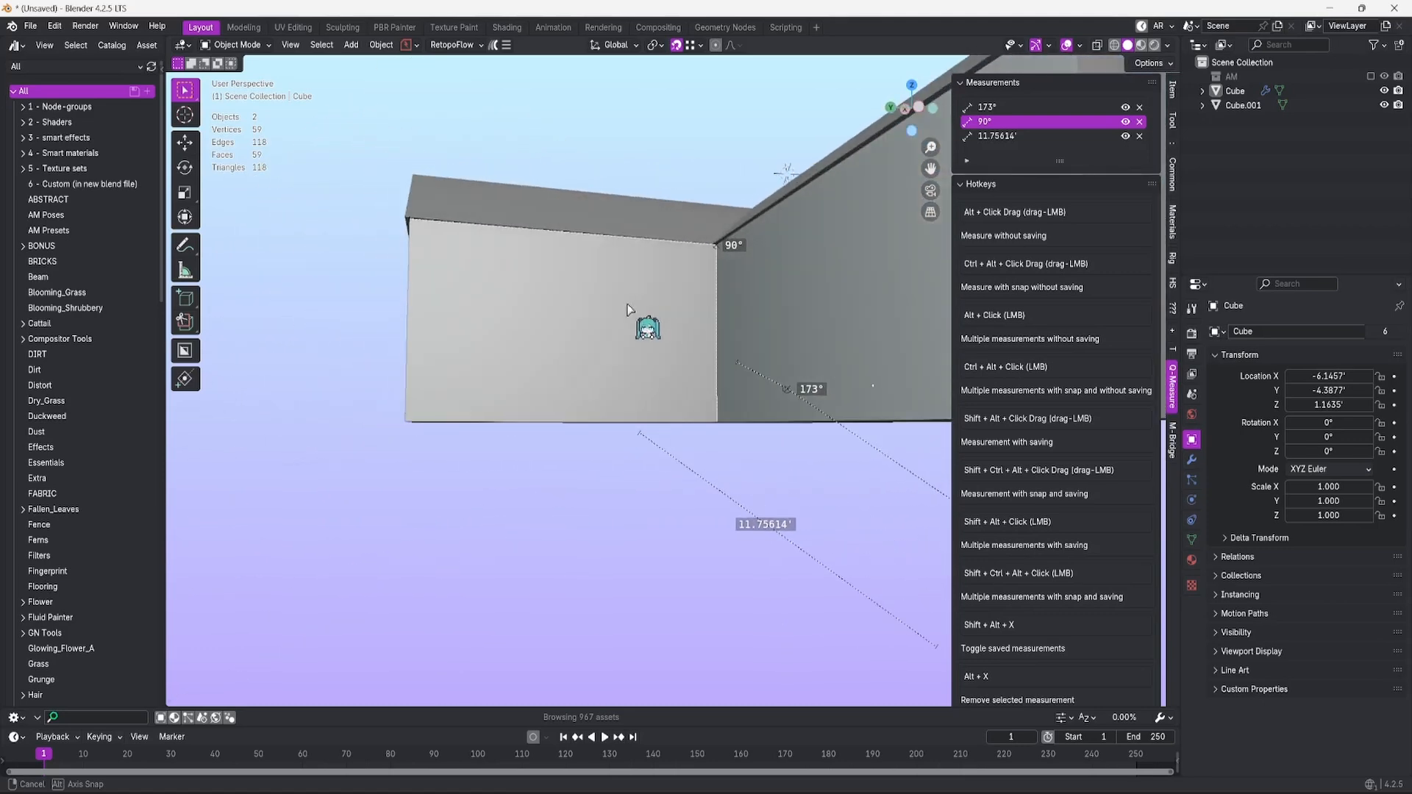
pyautogui.moveTo(631, 310); pyautogui.dragTo(653, 360)
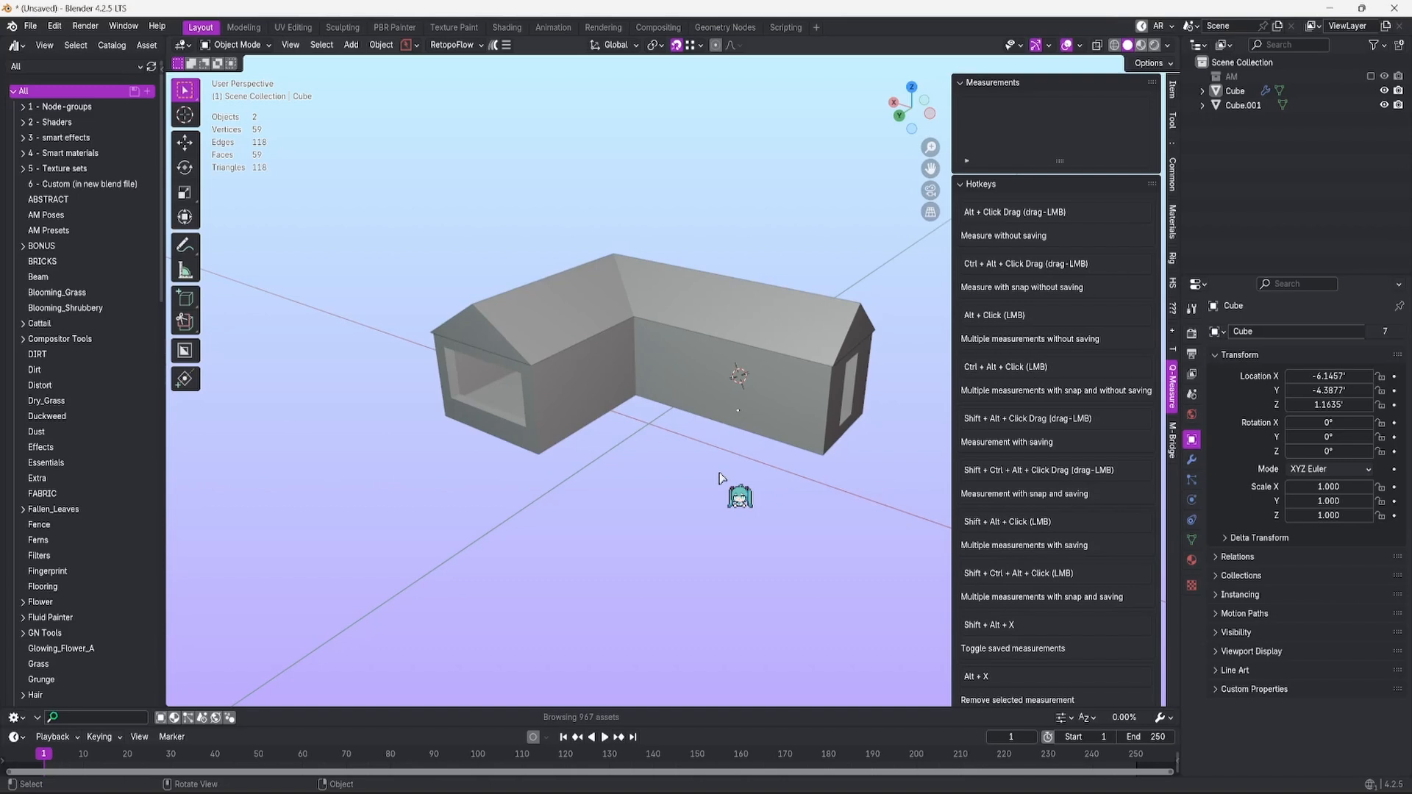
pyautogui.moveTo(718, 477)
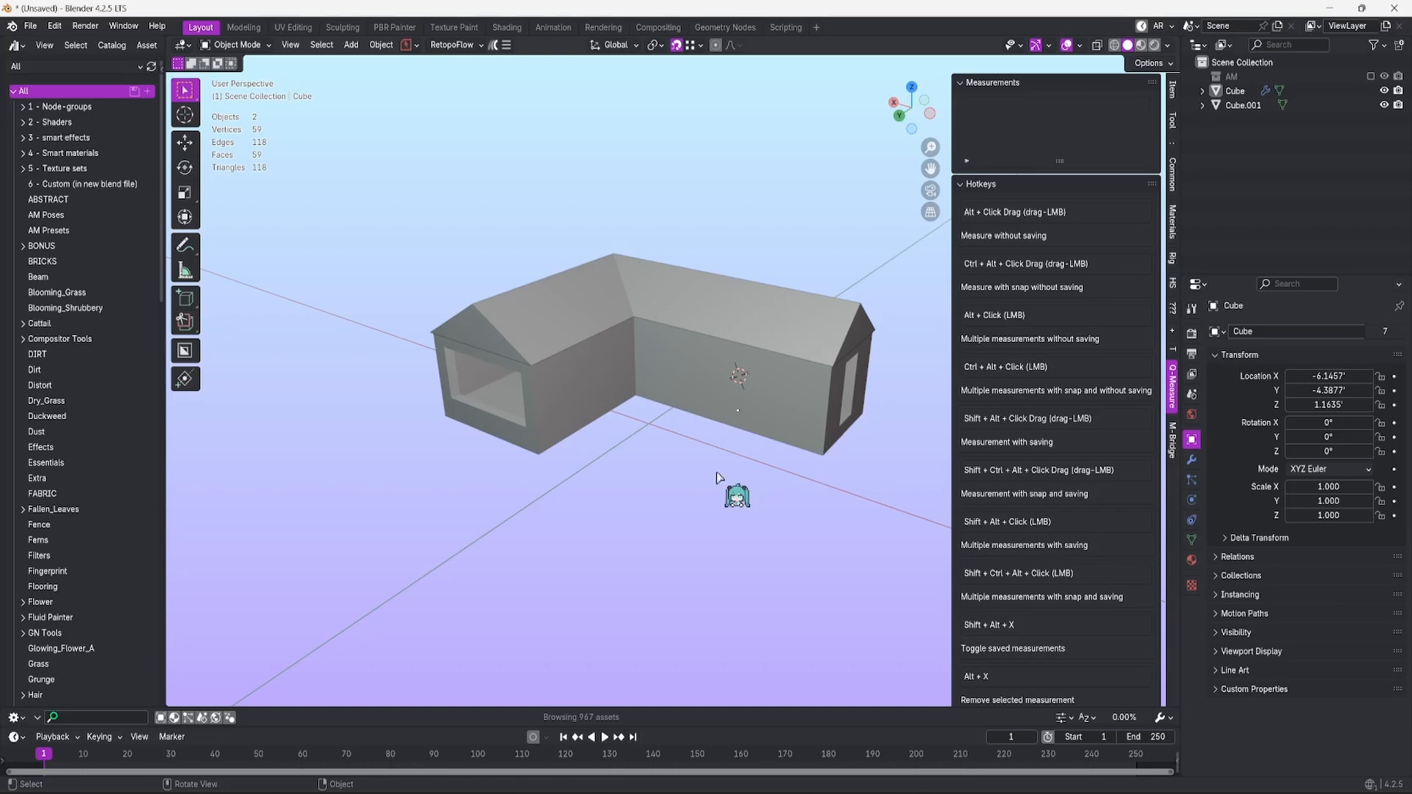